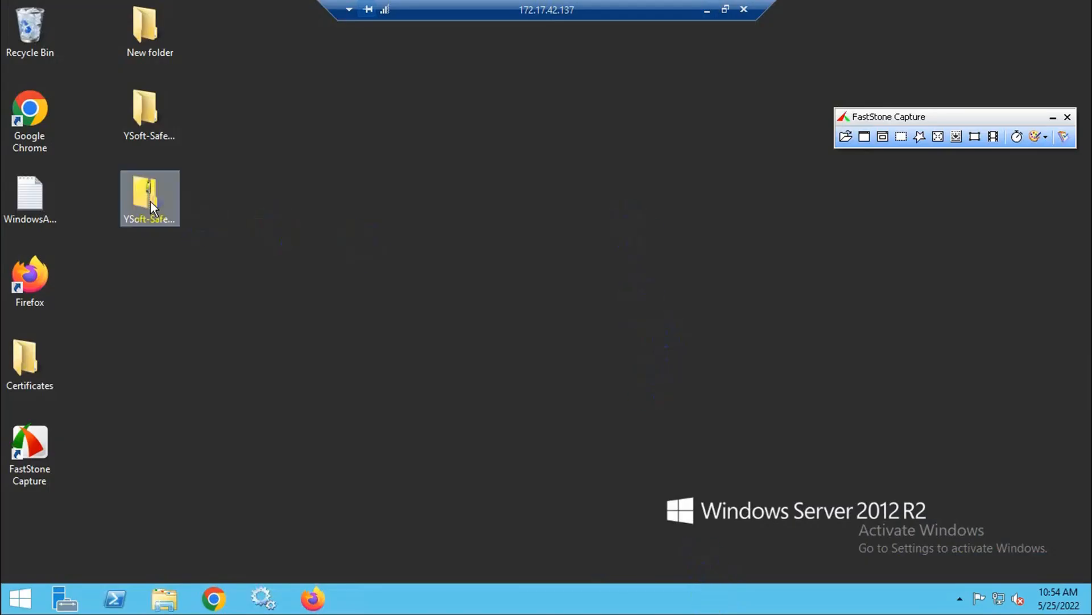
# Navigate into New folder > YSoft SafeQ 5 MU88 Individual Installer > YSoft SafeQ CML
pyautogui.doubleClick(149, 198)
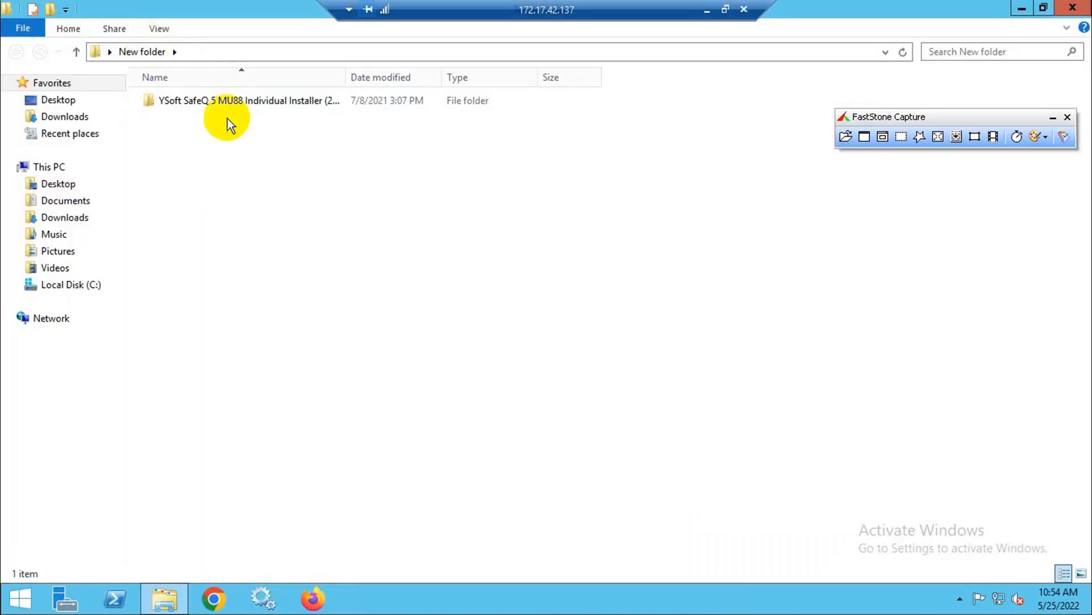
pyautogui.doubleClick(247, 101)
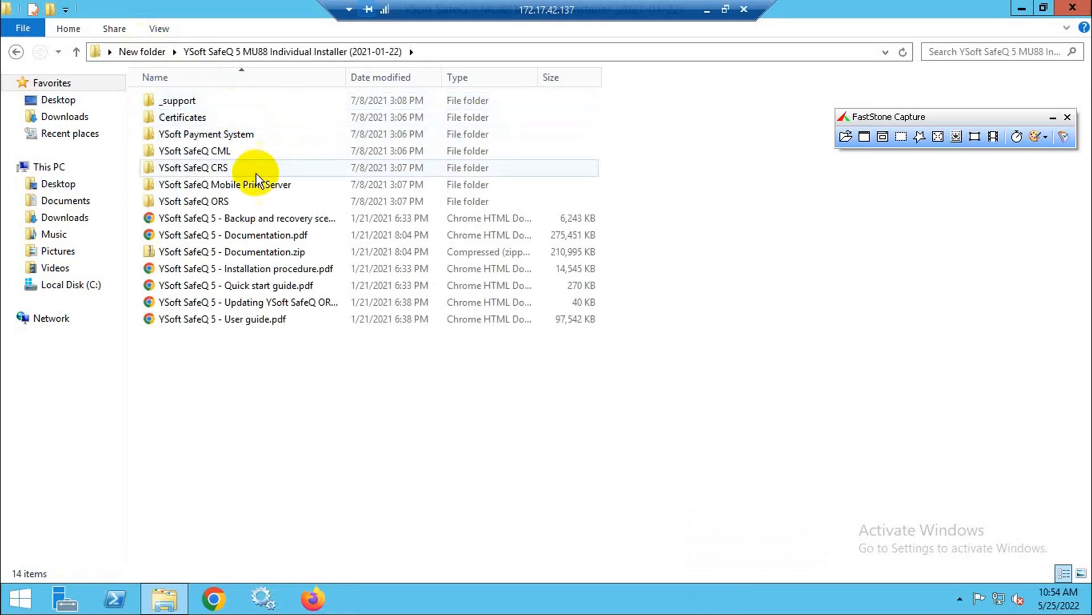
pyautogui.doubleClick(194, 150)
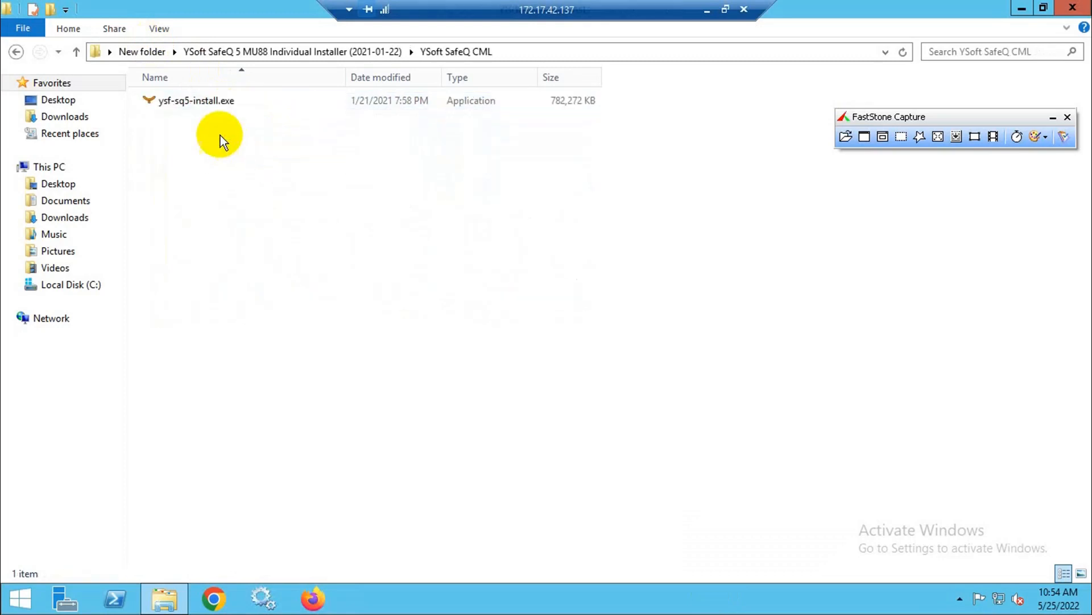
# Launch ysf-sq5-install.exe from its right-click menu
pyautogui.rightClick(197, 100)
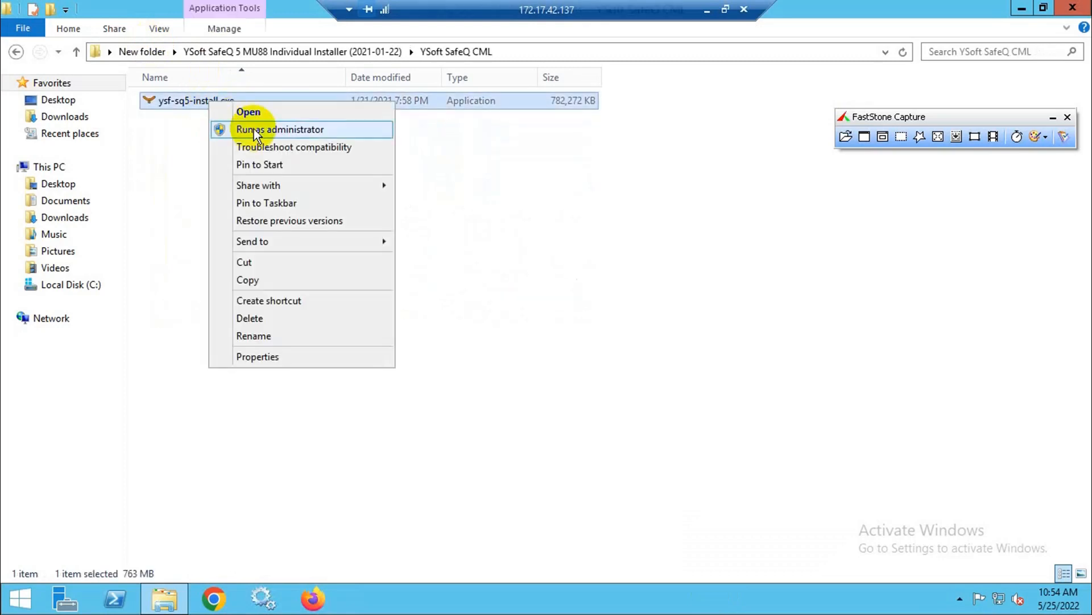
pyautogui.moveTo(247, 112)
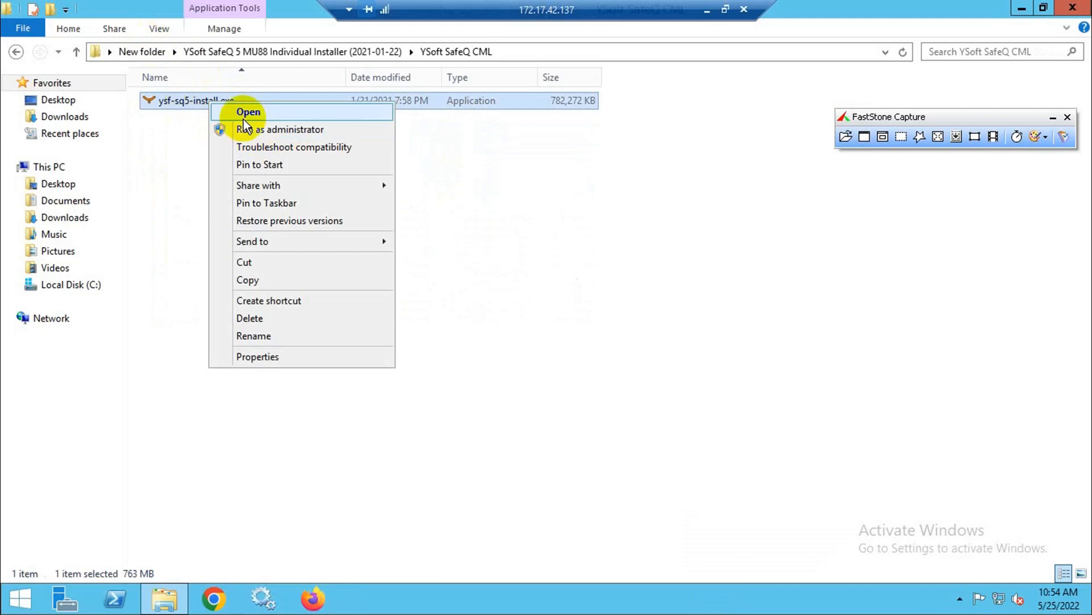
pyautogui.click(248, 112)
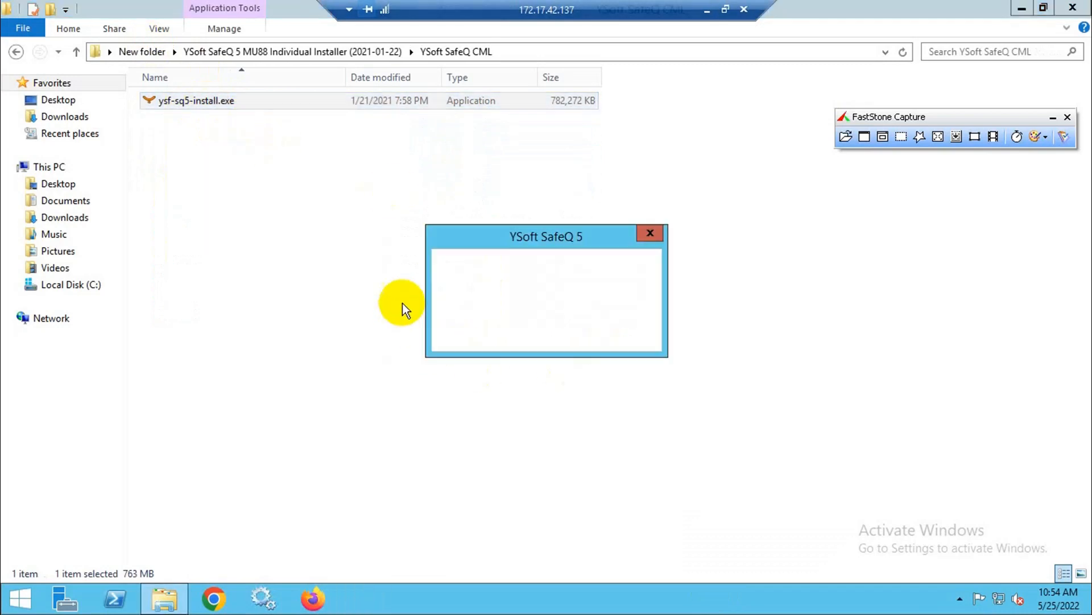
# Keep English as the setup language and continue past the Welcome page
pyautogui.click(547, 334)
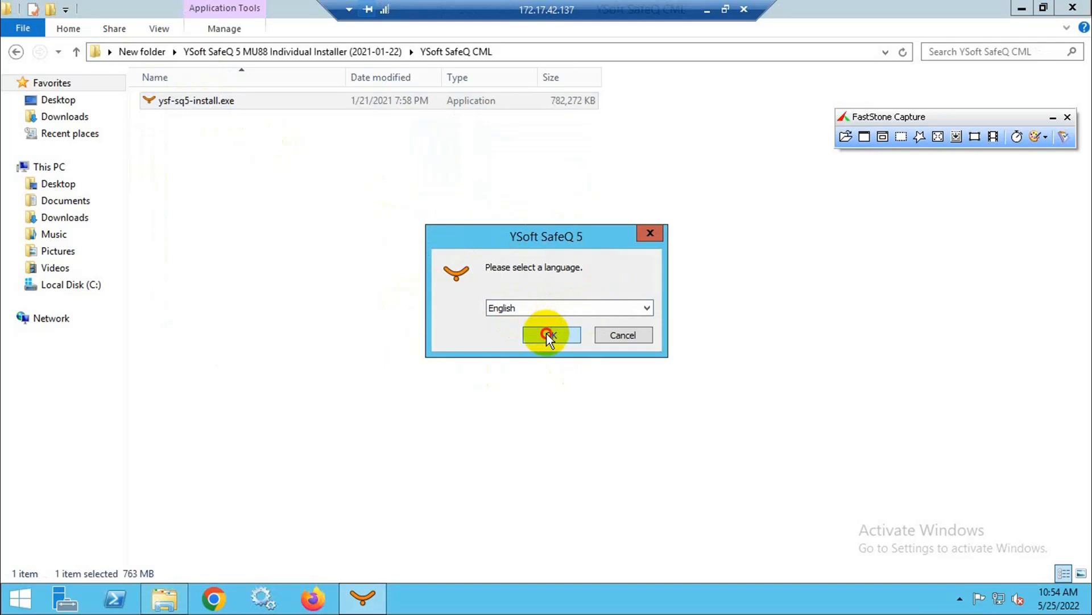
pyautogui.click(549, 335)
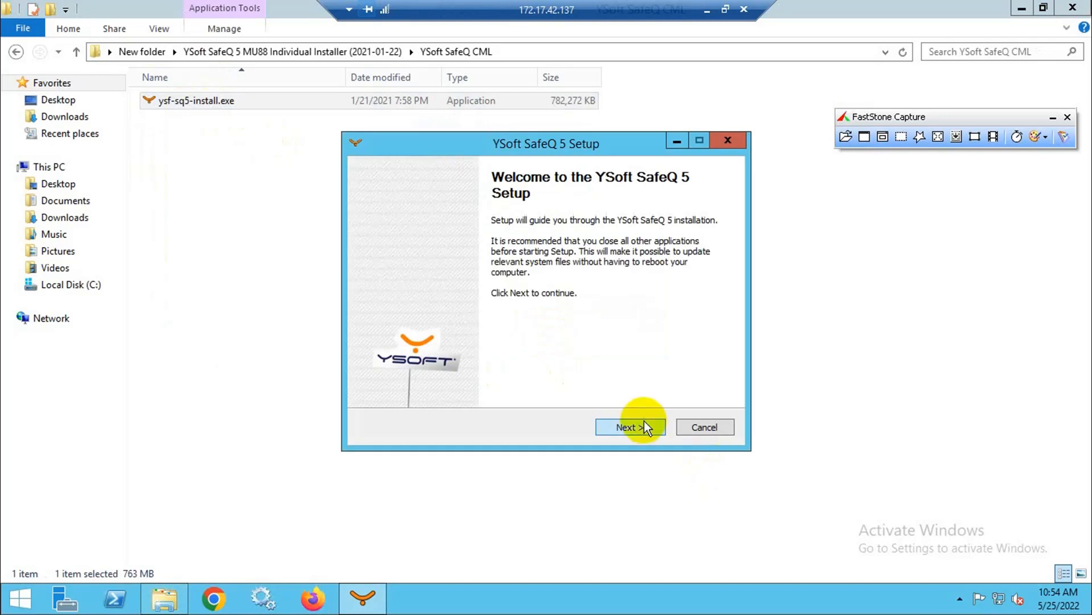
pyautogui.click(626, 427)
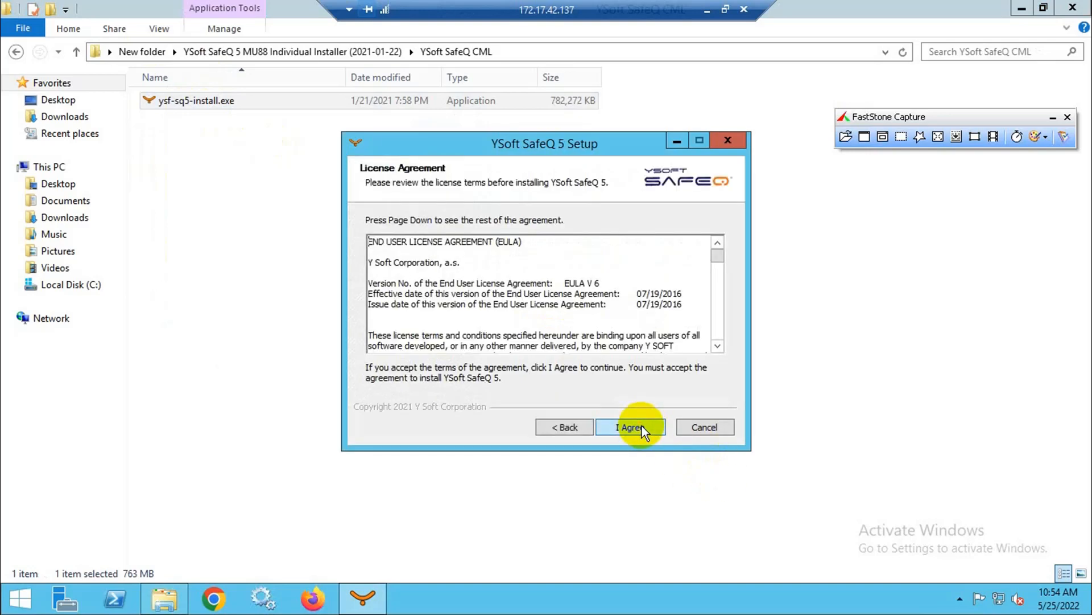
# Accept the license, show only readiness problems, and proceed to installation settings
pyautogui.click(629, 427)
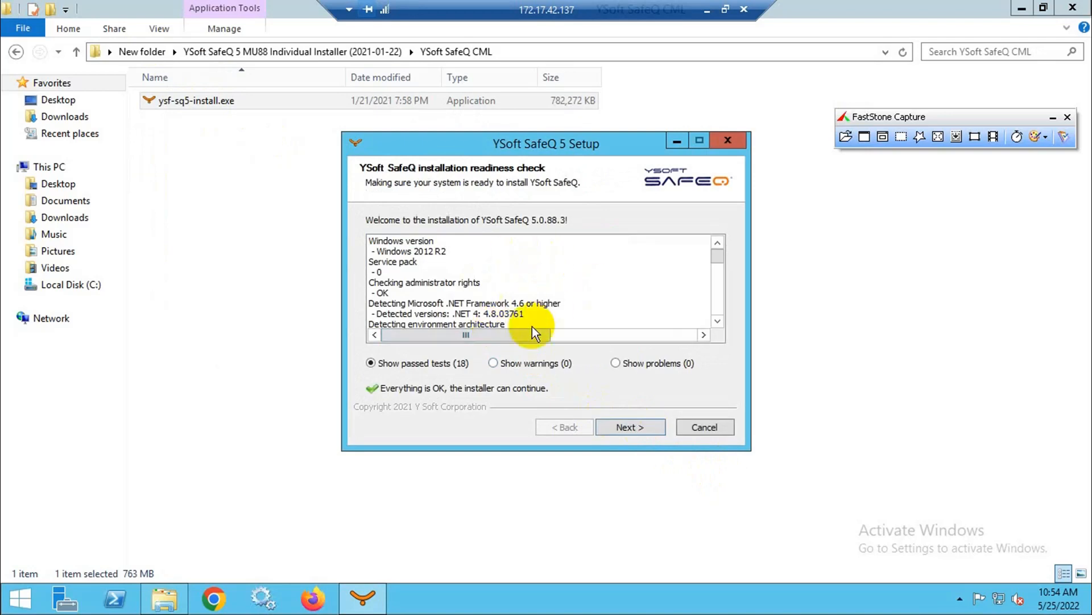
pyautogui.click(616, 363)
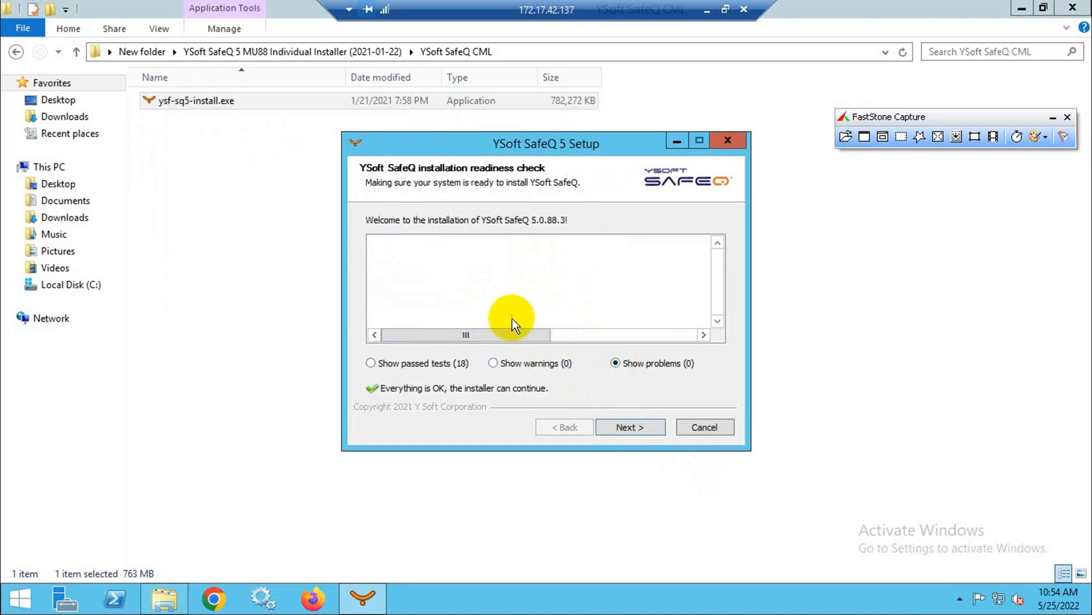
pyautogui.click(629, 427)
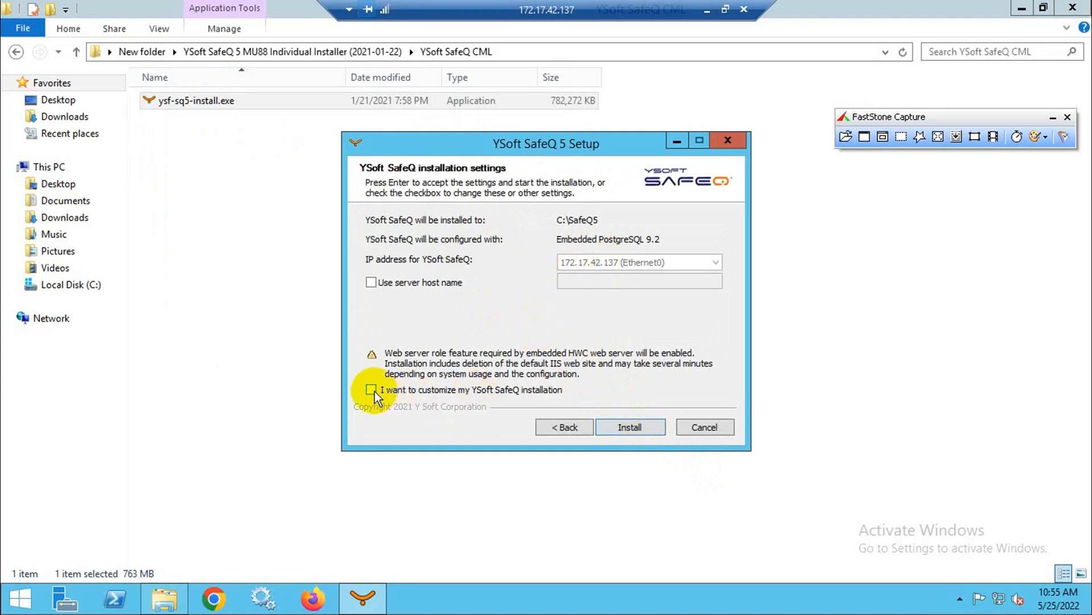
# Choose a customized installation of a new SafeQ server
pyautogui.click(371, 389)
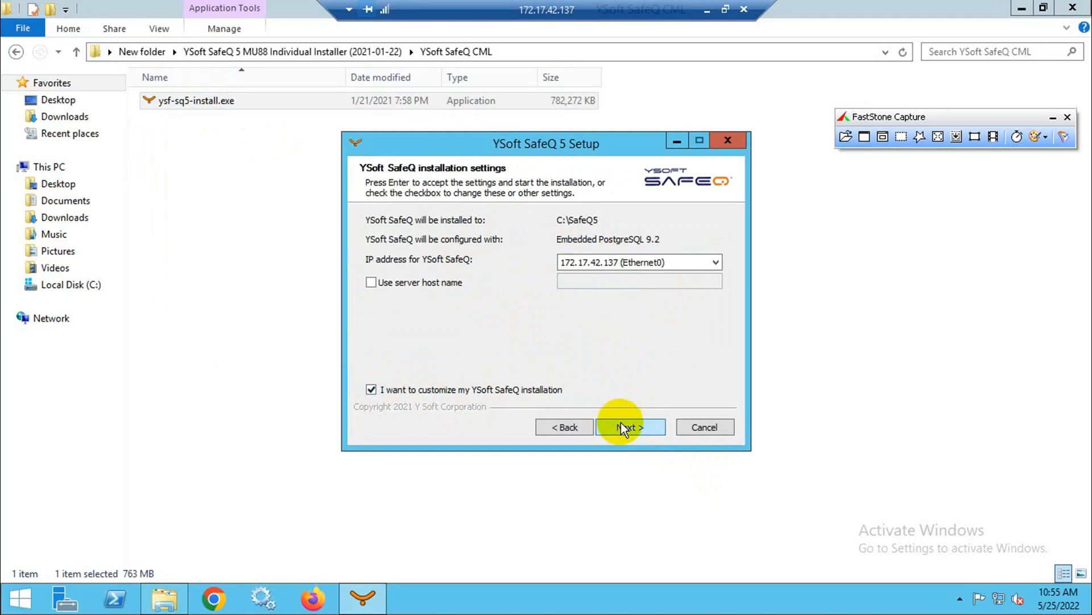
pyautogui.click(629, 427)
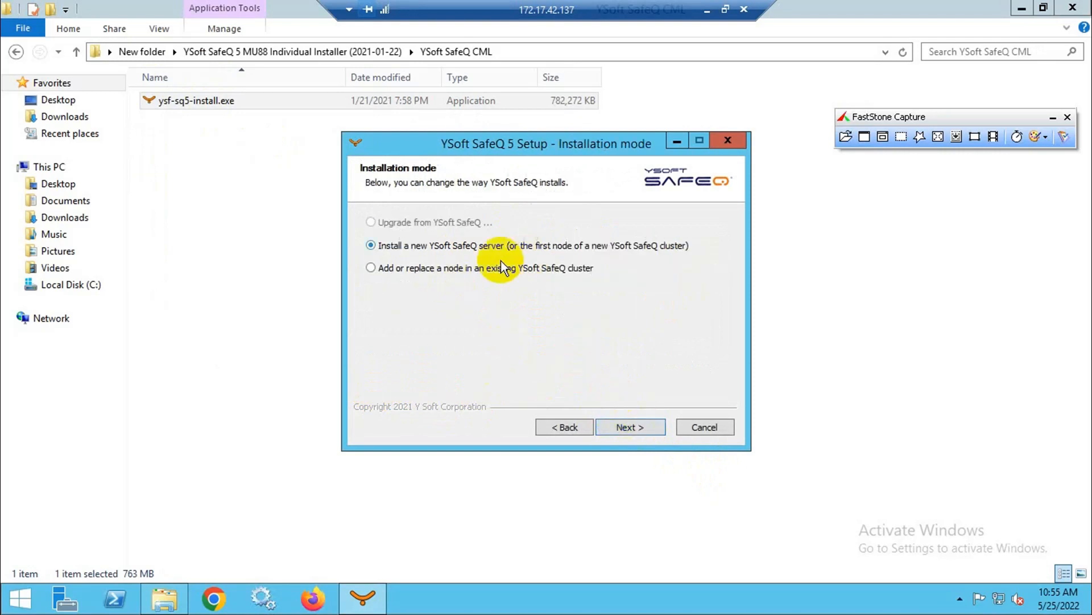
pyautogui.moveTo(629, 427)
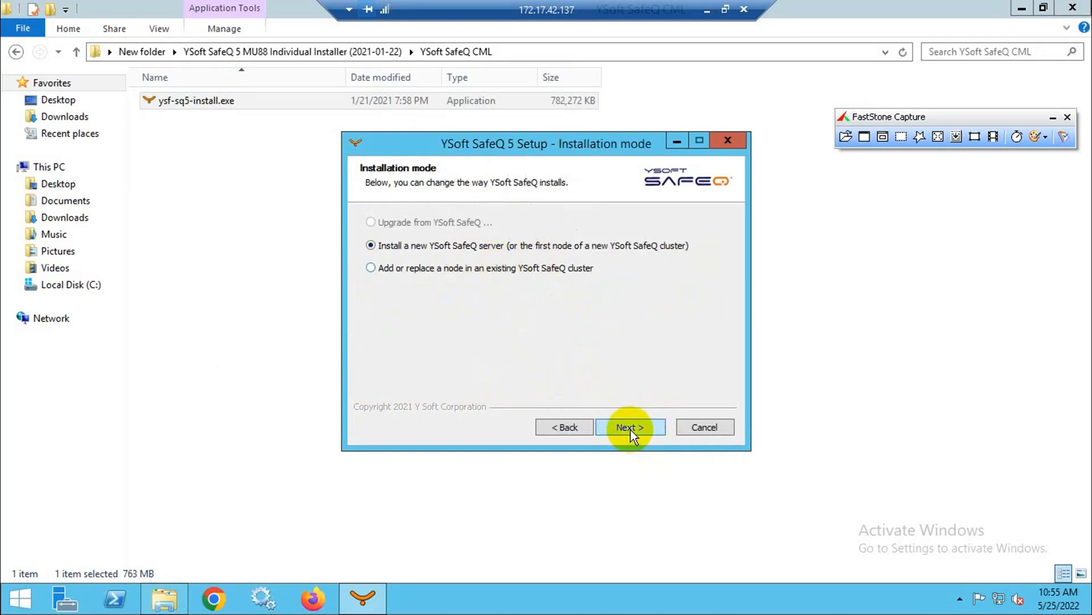
pyautogui.click(628, 427)
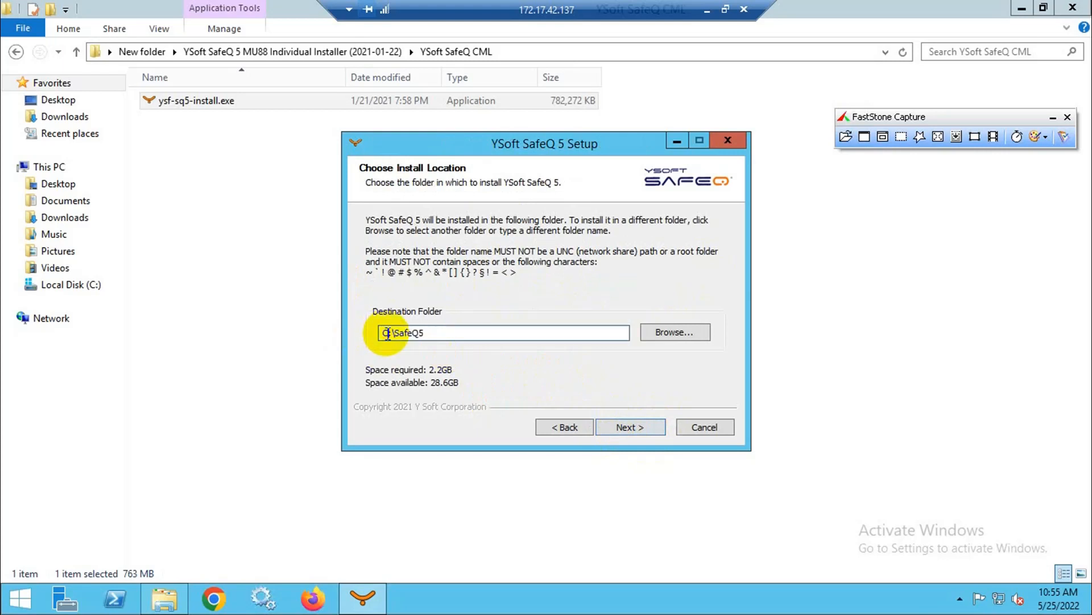
# Keep C:\SafeQ5 as the destination folder and continue to database selection
pyautogui.write('D')
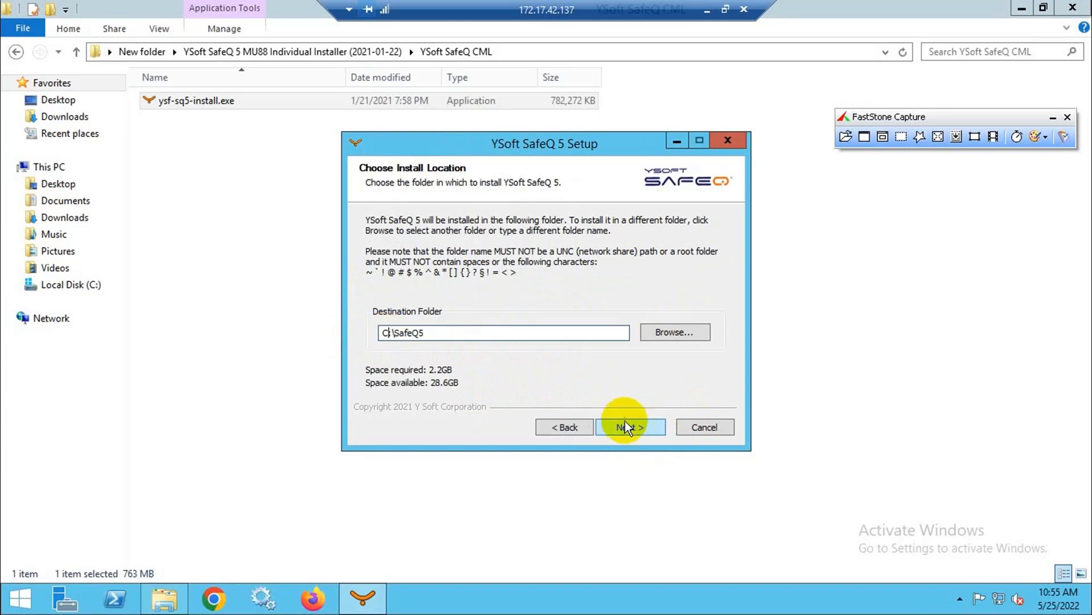
pyautogui.click(629, 426)
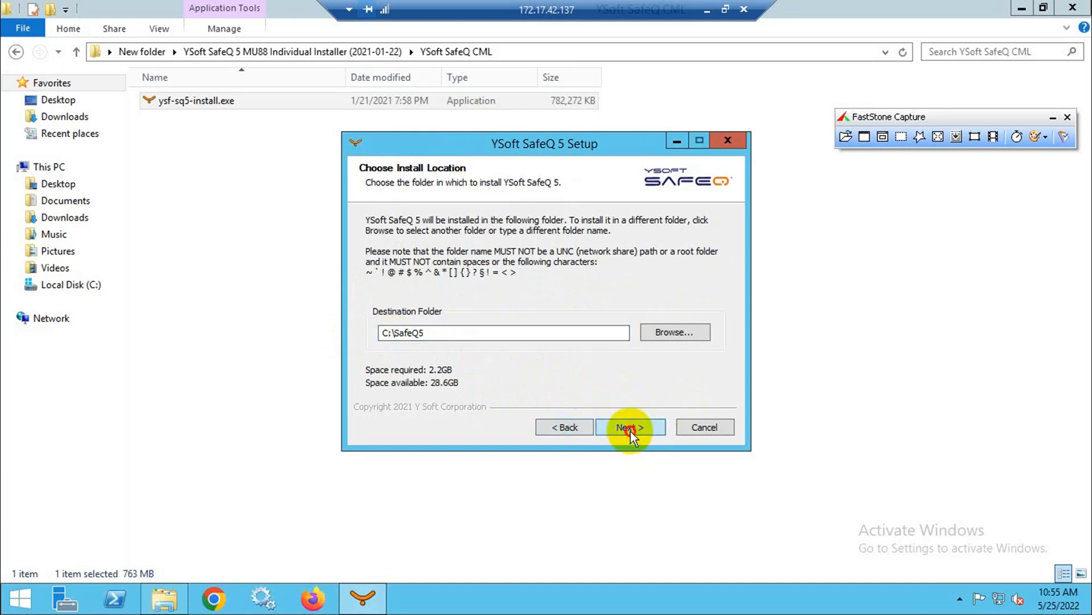
pyautogui.click(629, 427)
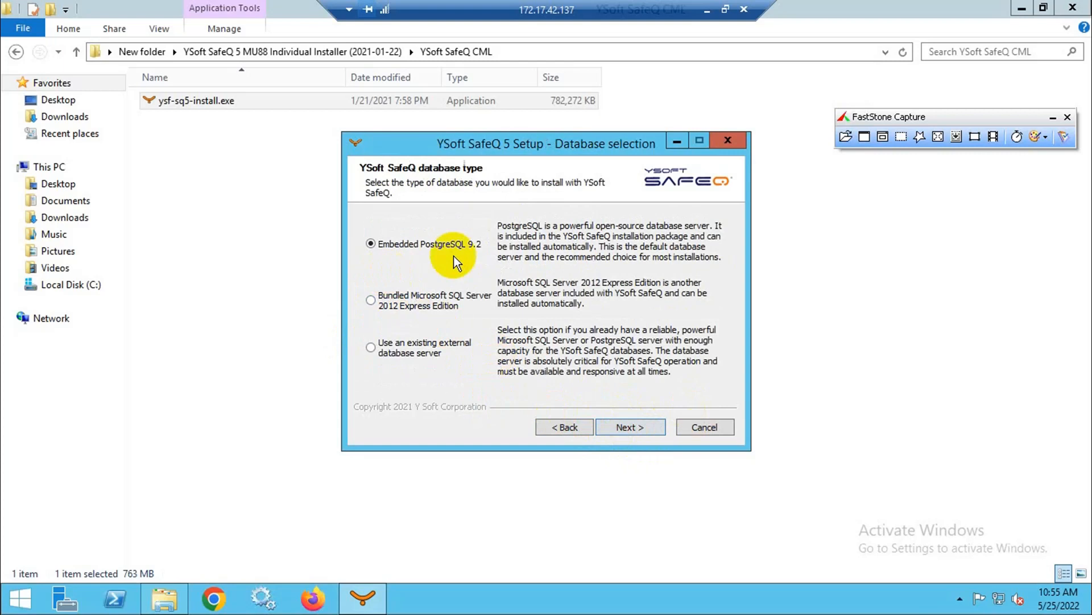
pyautogui.moveTo(610, 391)
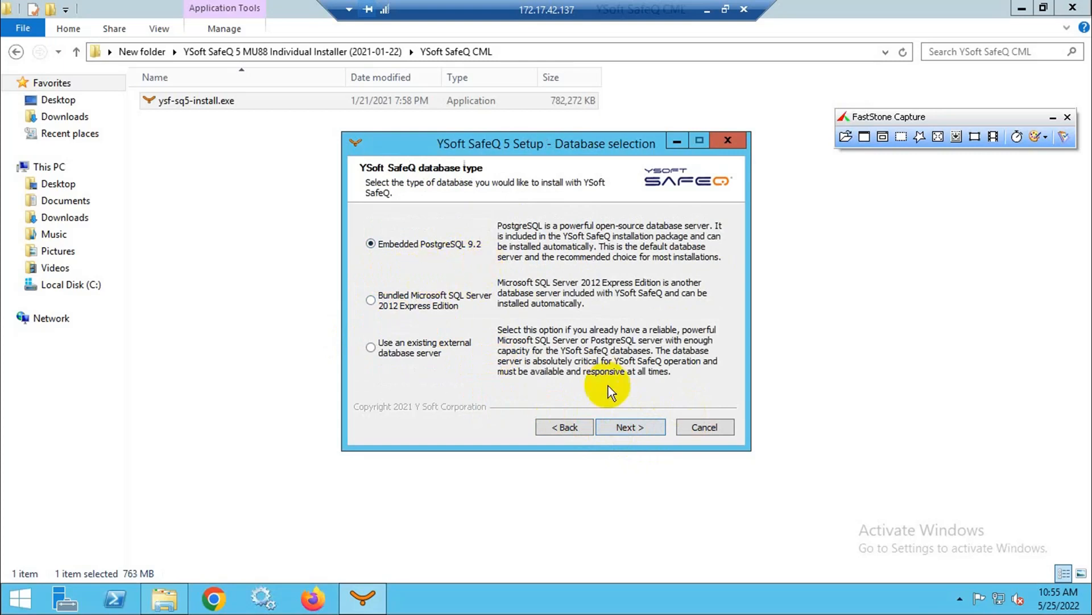
# Keep Embedded PostgreSQL 9.2, enter the database and sync user passwords, and continue
pyautogui.click(629, 427)
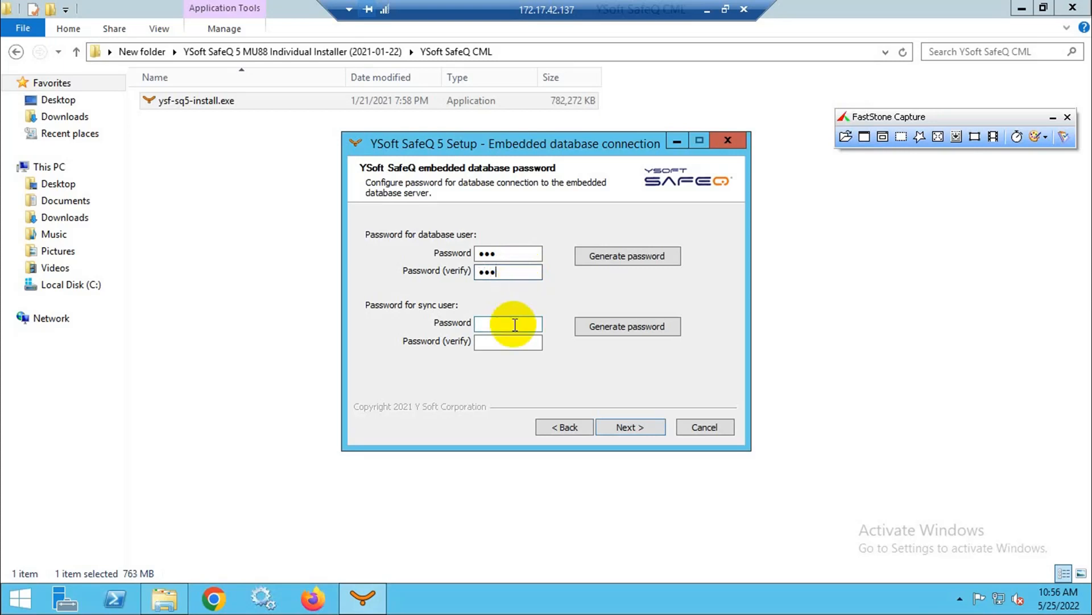
pyautogui.click(507, 322)
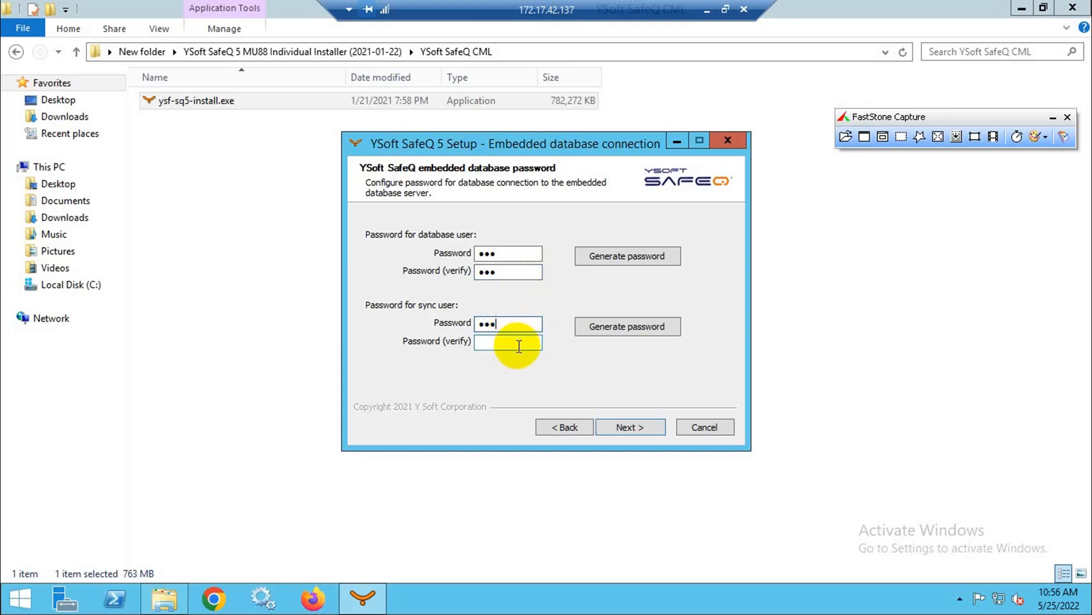
pyautogui.write('••')
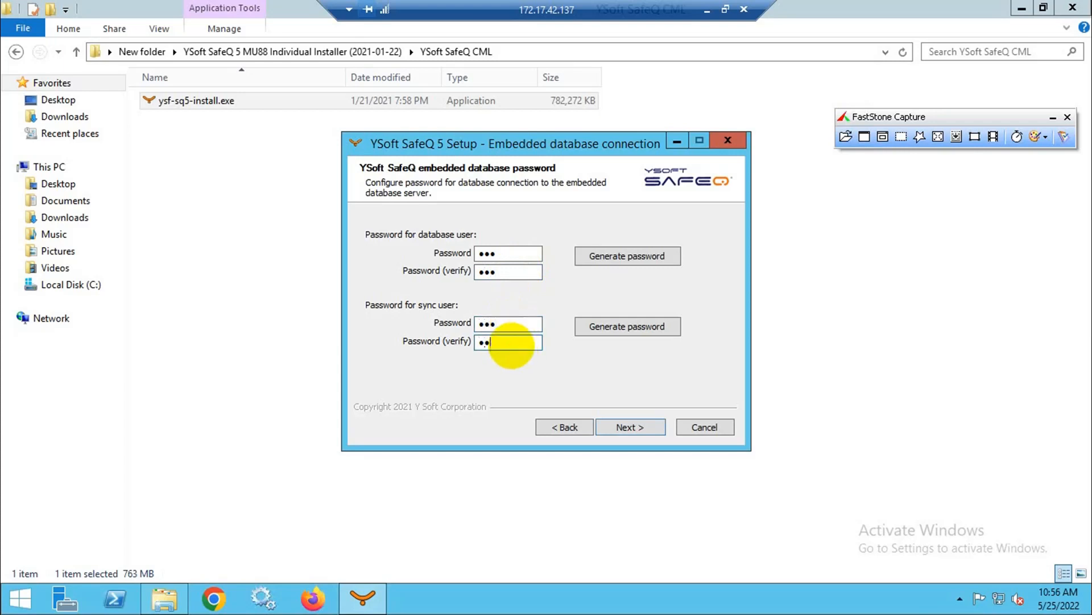
pyautogui.write('•')
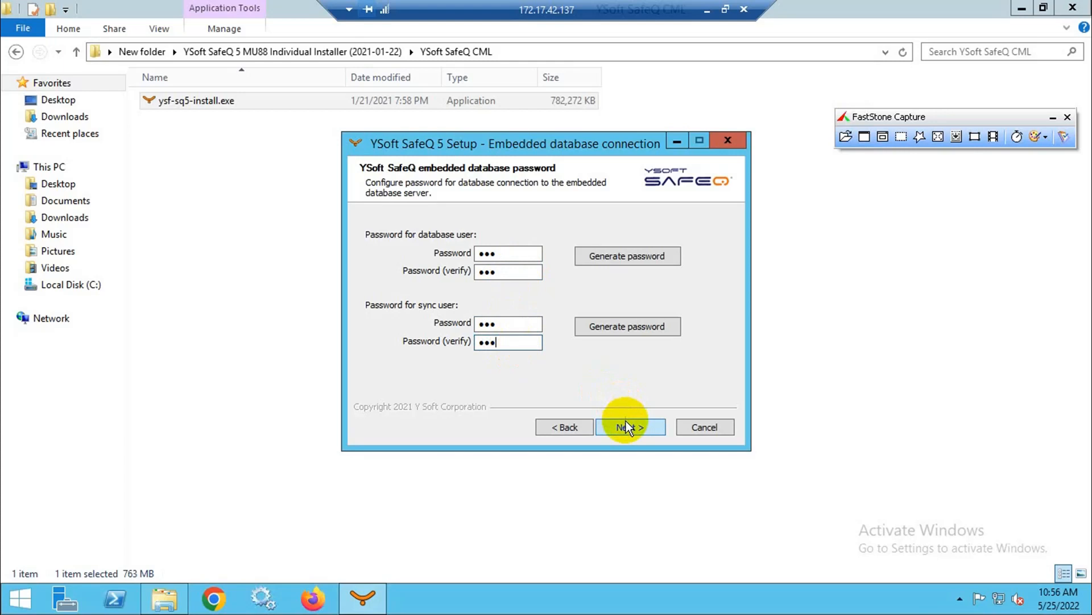
pyautogui.click(628, 427)
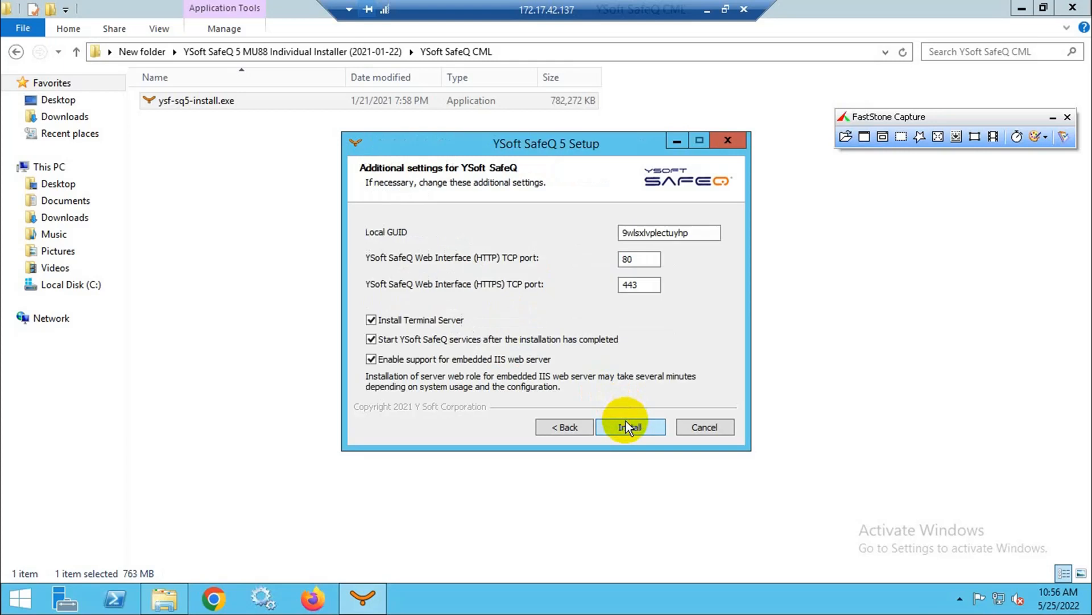
# Set Local GUID to SPSL, run the installation, and finish the completed setup
pyautogui.write('SPSL')
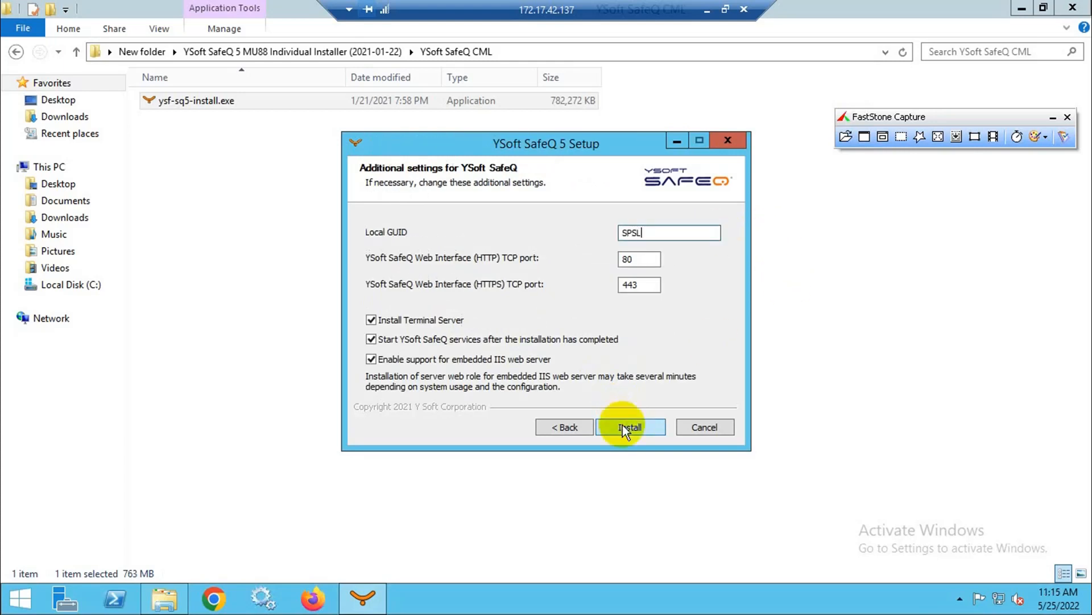
pyautogui.click(629, 426)
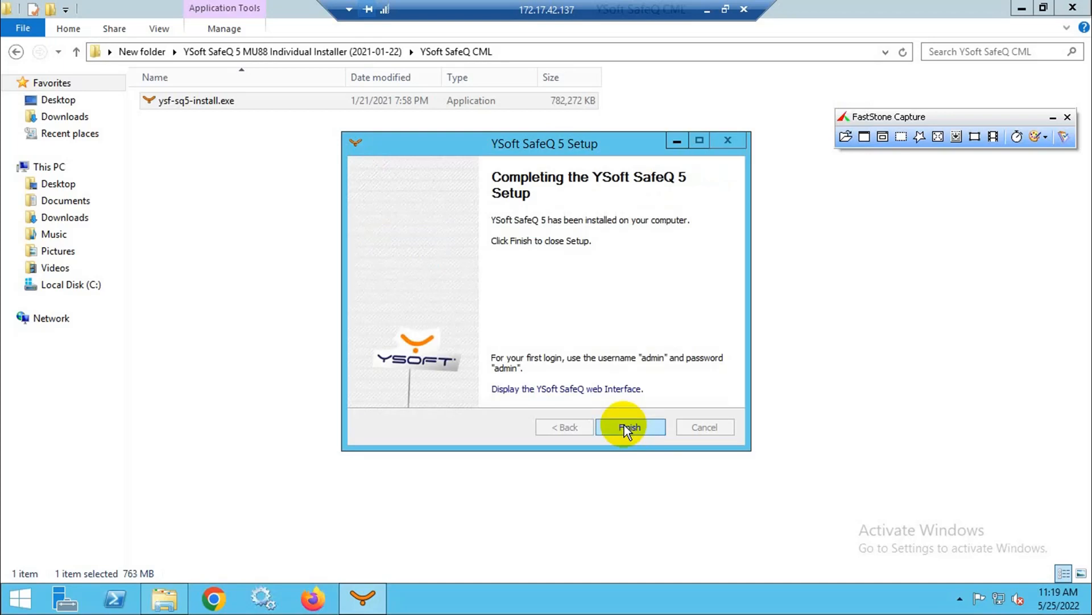
pyautogui.click(630, 427)
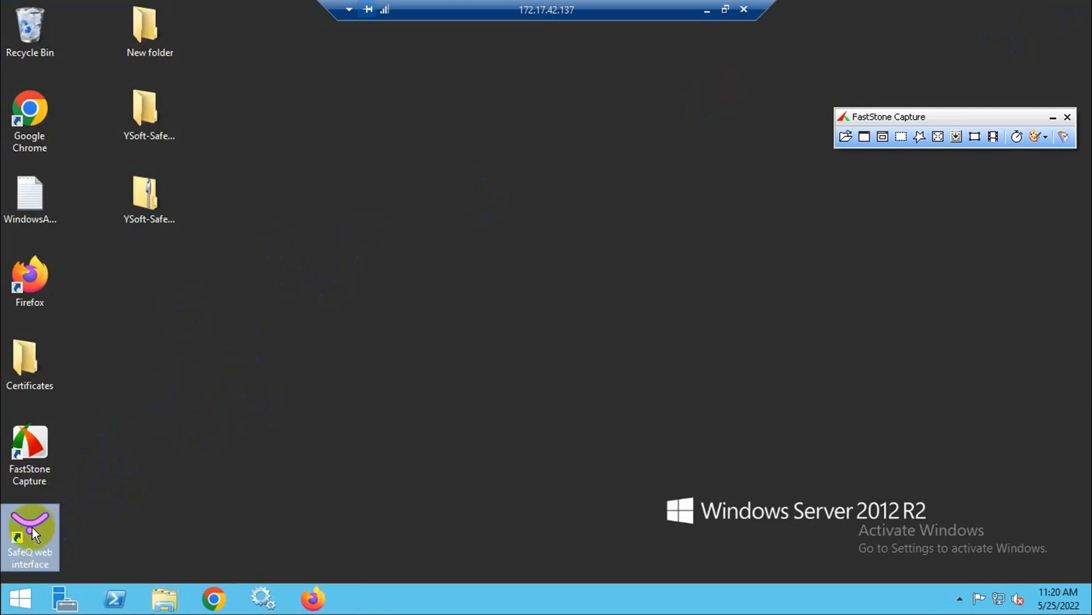
# Launch the SafeQ web interface shortcut and log in as admin with the password
pyautogui.doubleClick(29, 529)
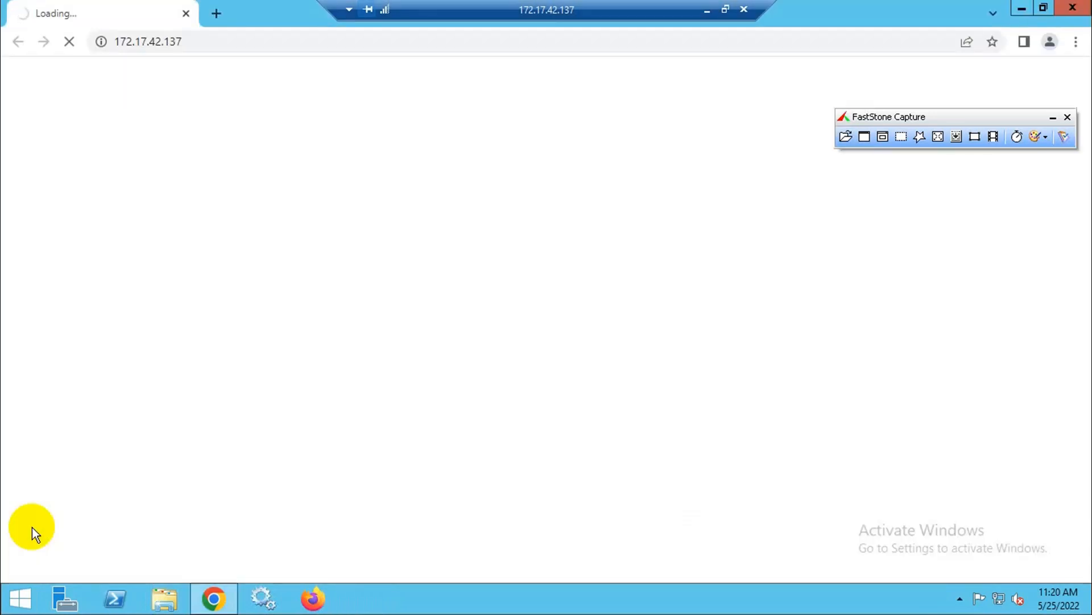
pyautogui.write('ad')
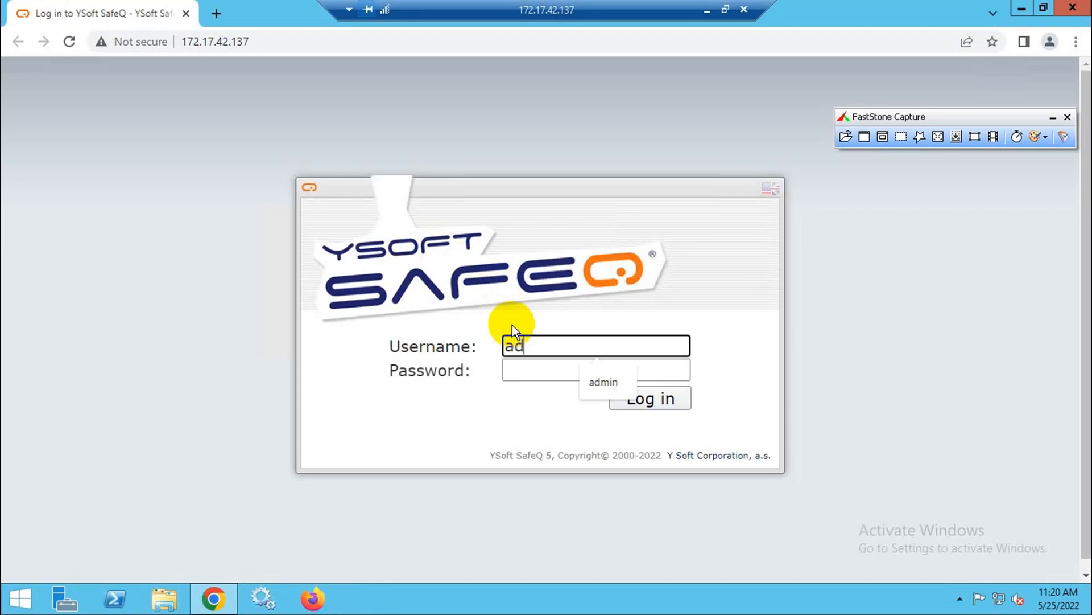
pyautogui.write('m')
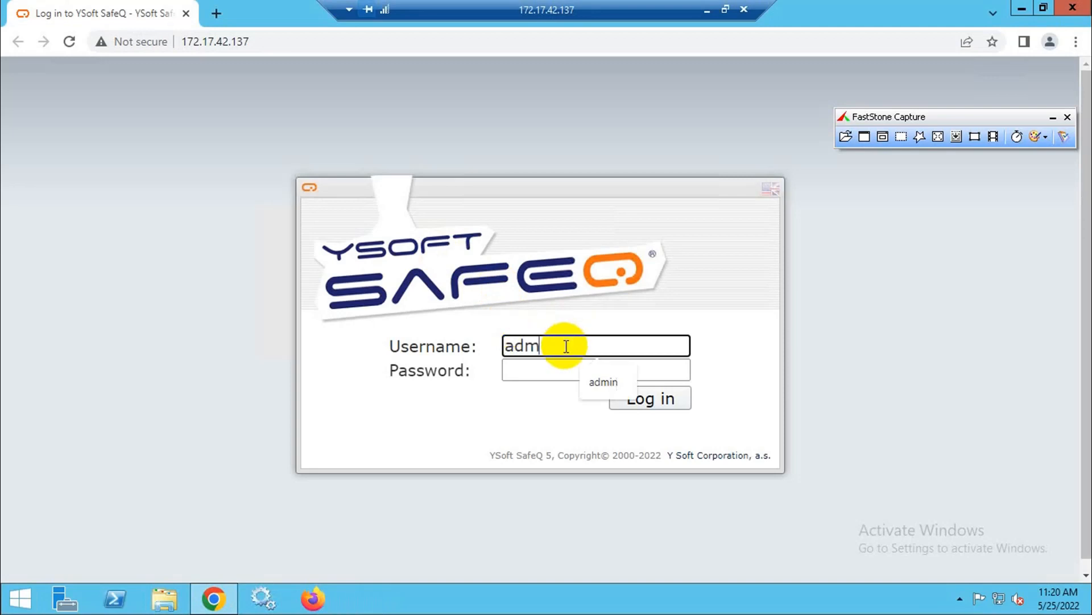
pyautogui.click(595, 369)
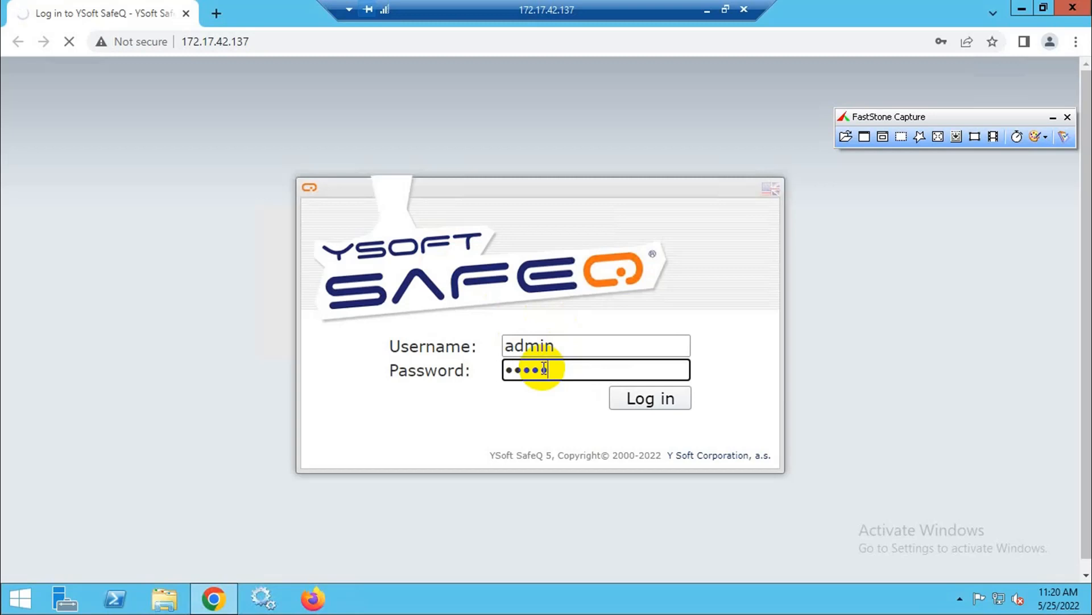
pyautogui.click(649, 398)
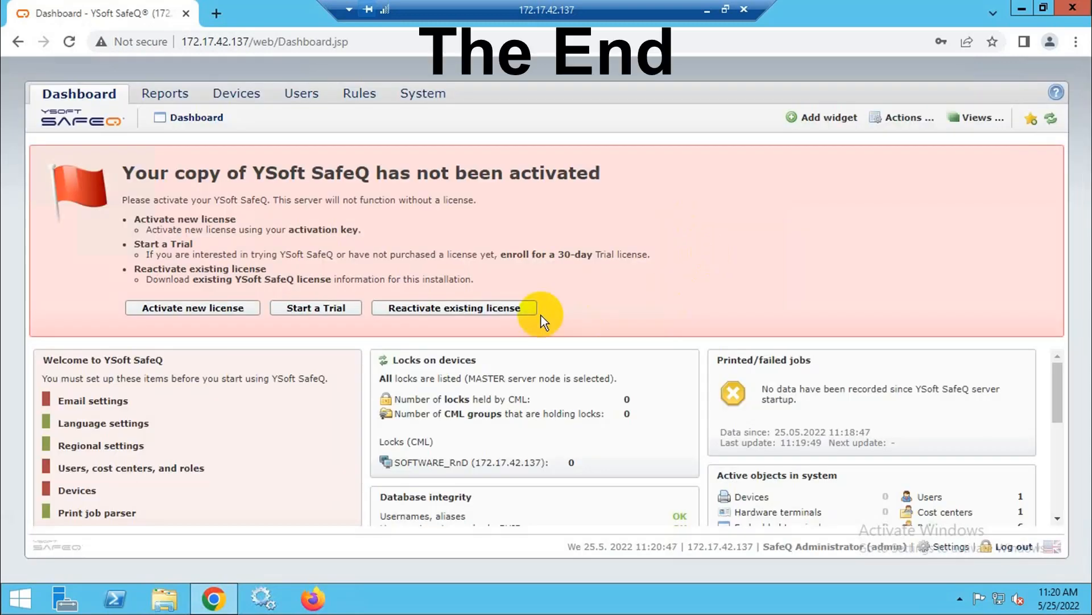